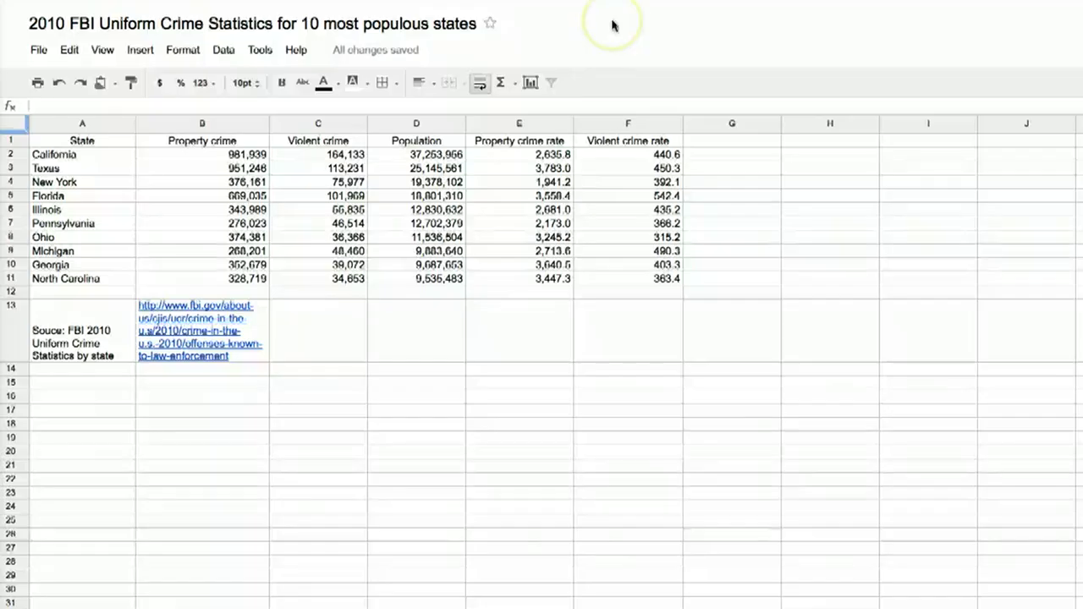
{"action": "mouse_move", "coordinate": [614, 26]}
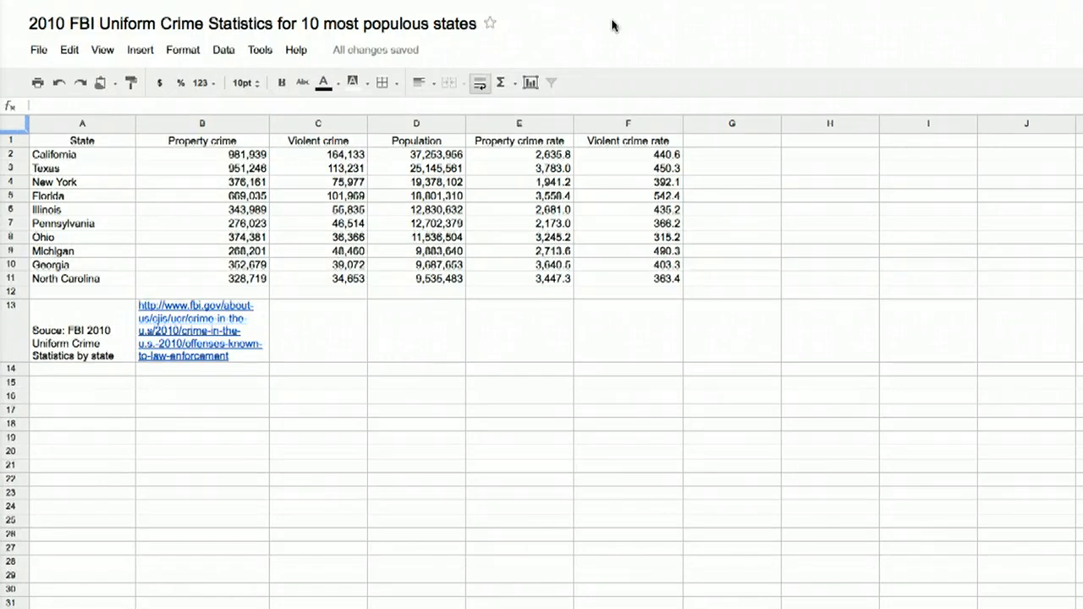
Step: Select the State, Property crime and Violent crime data in cells A1 to C11
{"action": "left_click", "coordinate": [82, 140]}
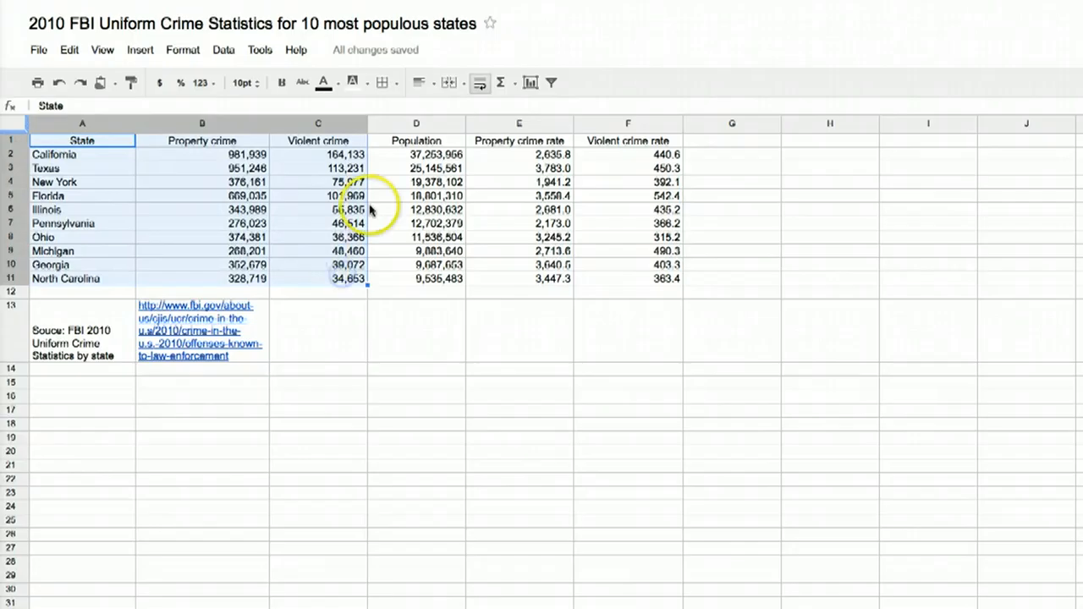
Step: Insert a stepped-area chart of the state crime counts and open its Customize settings
{"action": "left_click", "coordinate": [530, 82]}
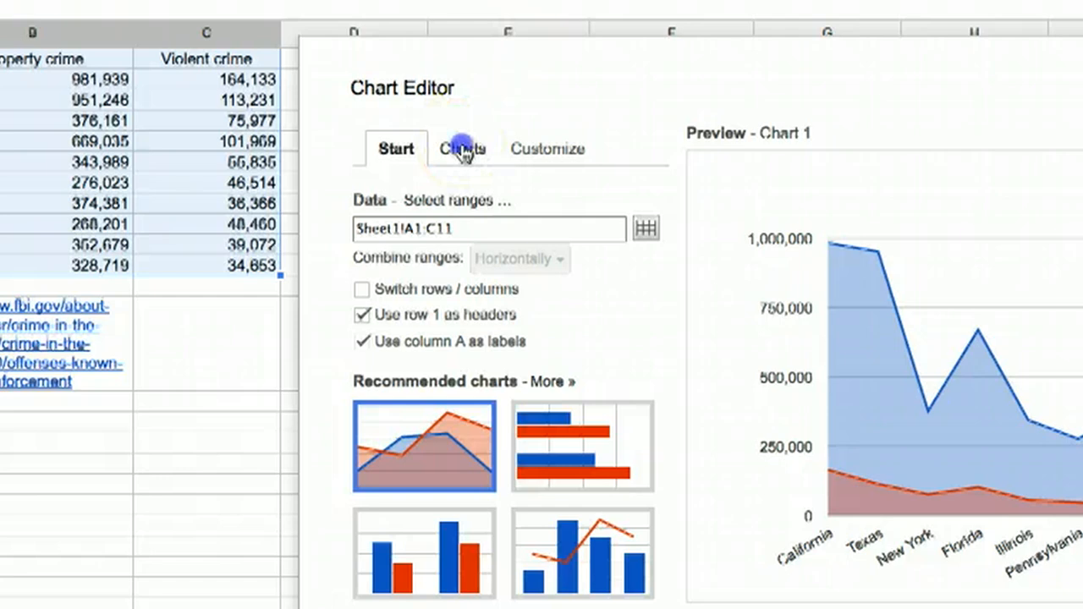
{"action": "left_click", "coordinate": [462, 149]}
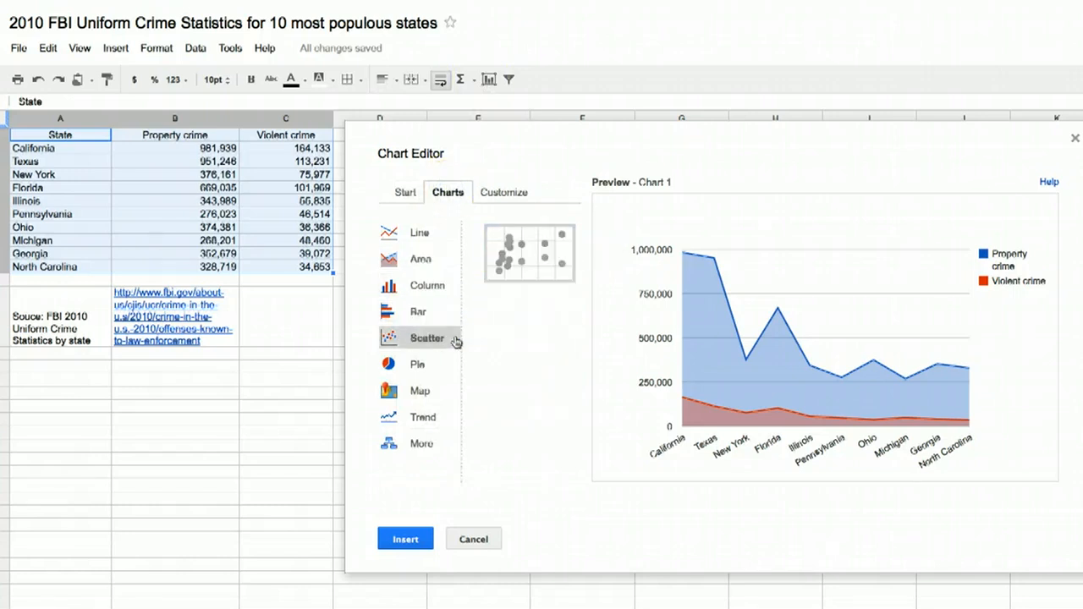
{"action": "left_click", "coordinate": [421, 390]}
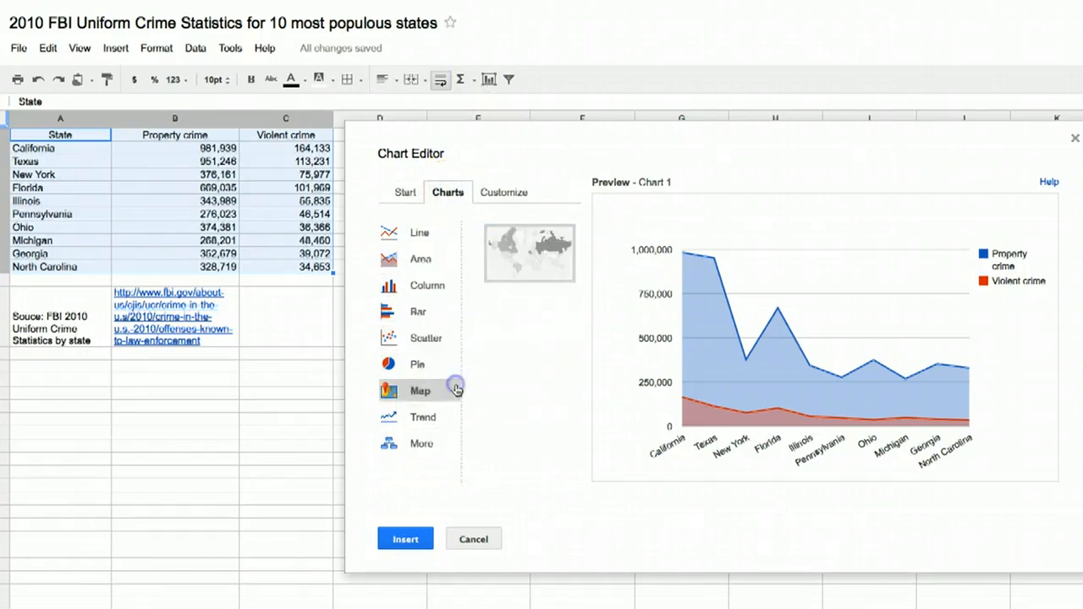
{"action": "left_click", "coordinate": [421, 259]}
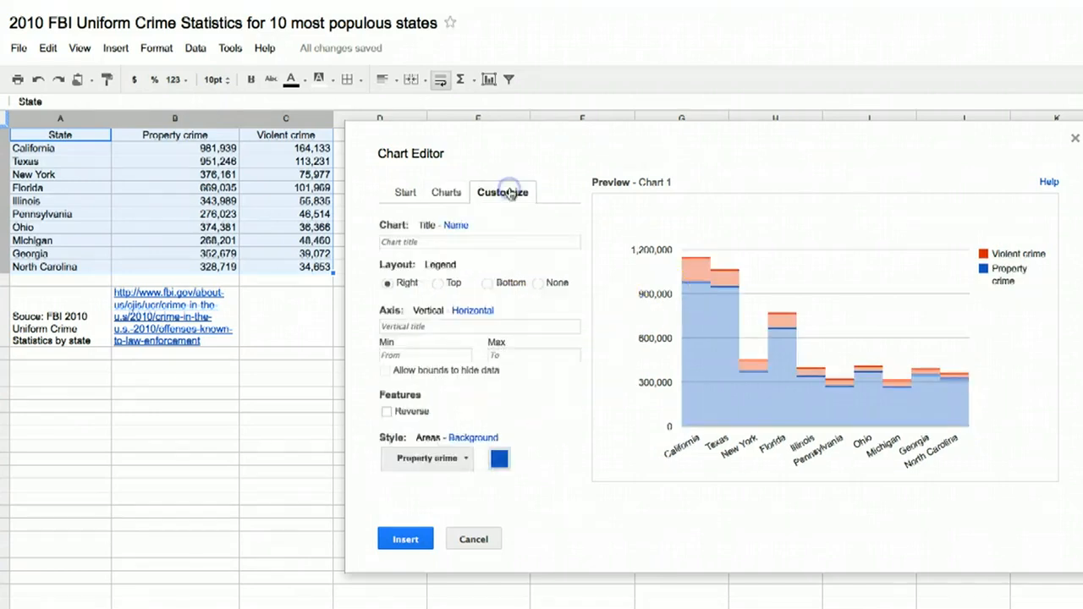
Step: Title the chart 'Violent and Property Crimes in the 10 Most Populous' and remove the legend
{"action": "type", "text": "v"}
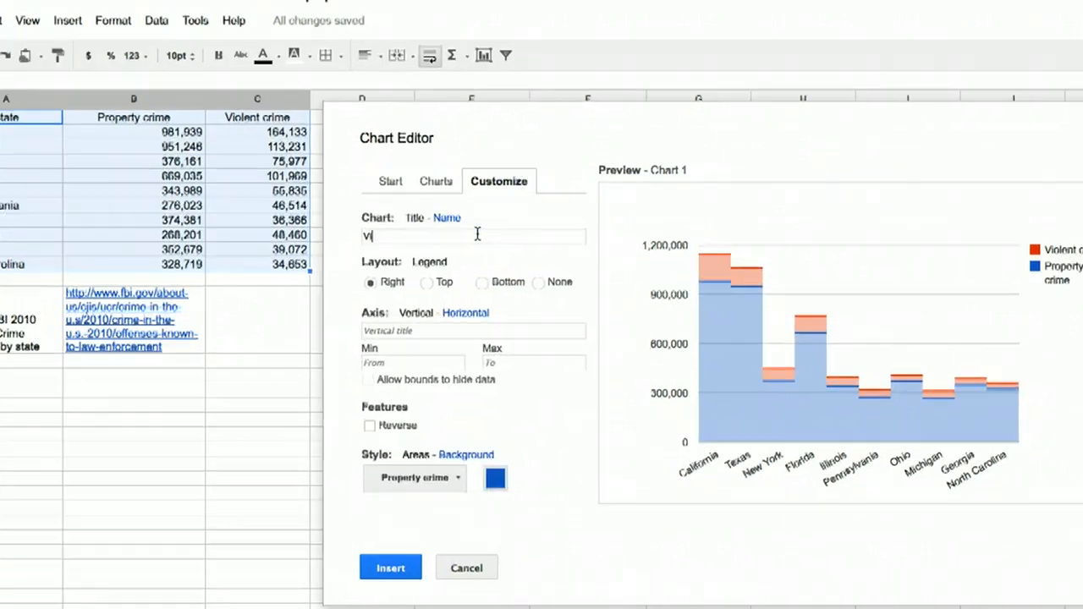
{"action": "type", "text": "Violent and Prop"}
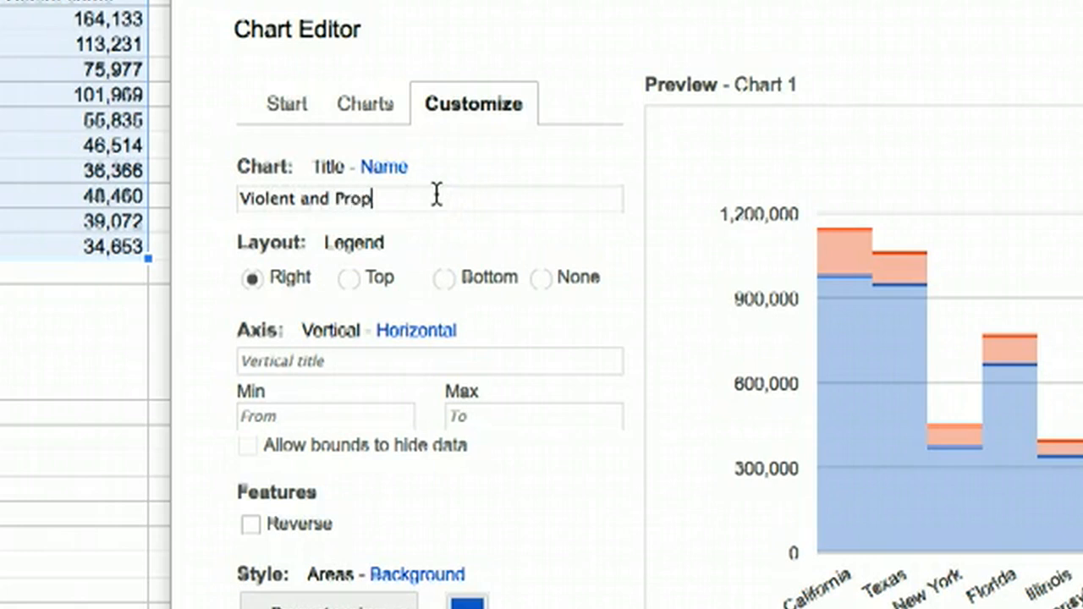
{"action": "type", "text": "erty Crimes in the 1"}
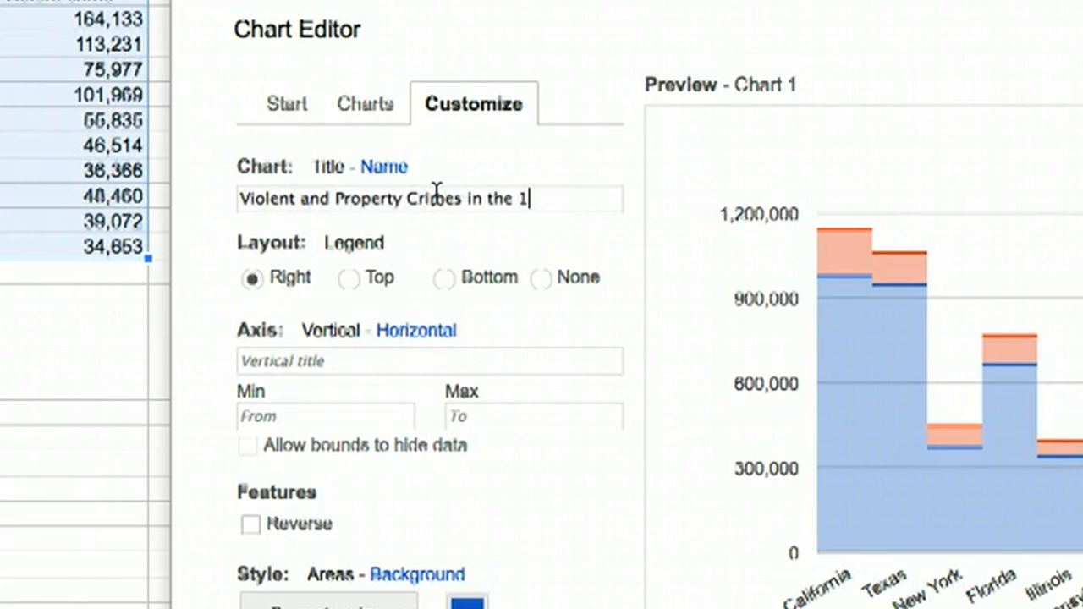
{"action": "type", "text": "0 Most Populous States"}
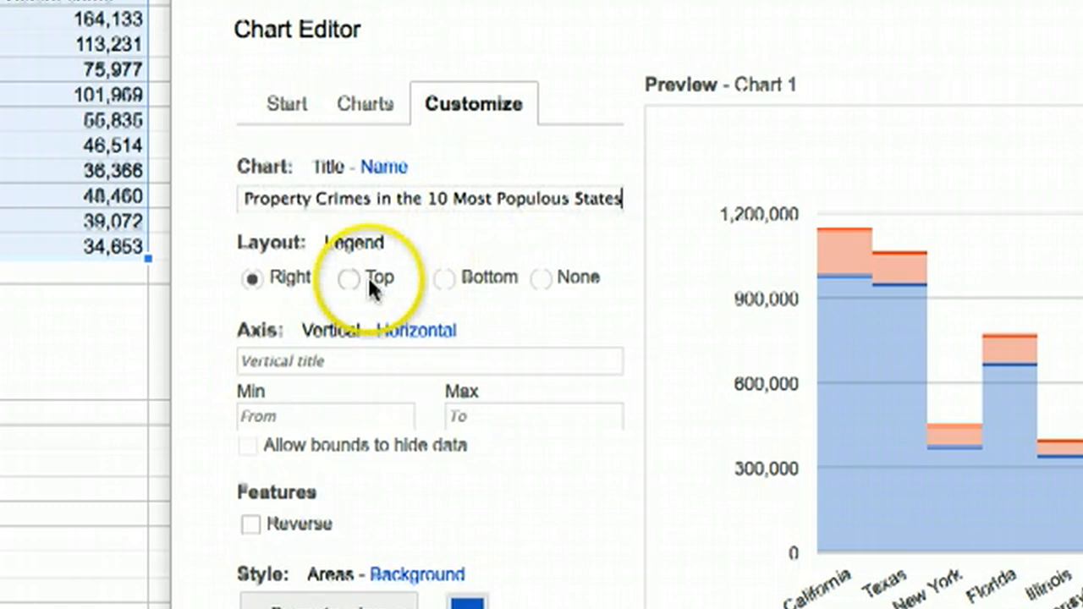
{"action": "left_click", "coordinate": [539, 278]}
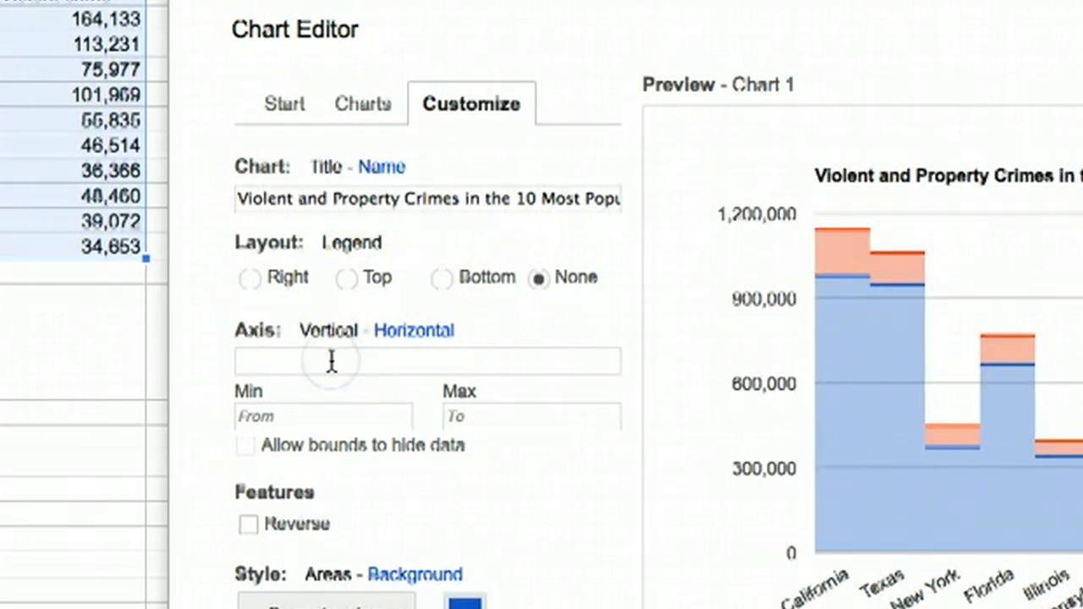
Step: Label the vertical axis 'Number of Crimes' and make the property crime areas orange
{"action": "type", "text": "Number of Crimes"}
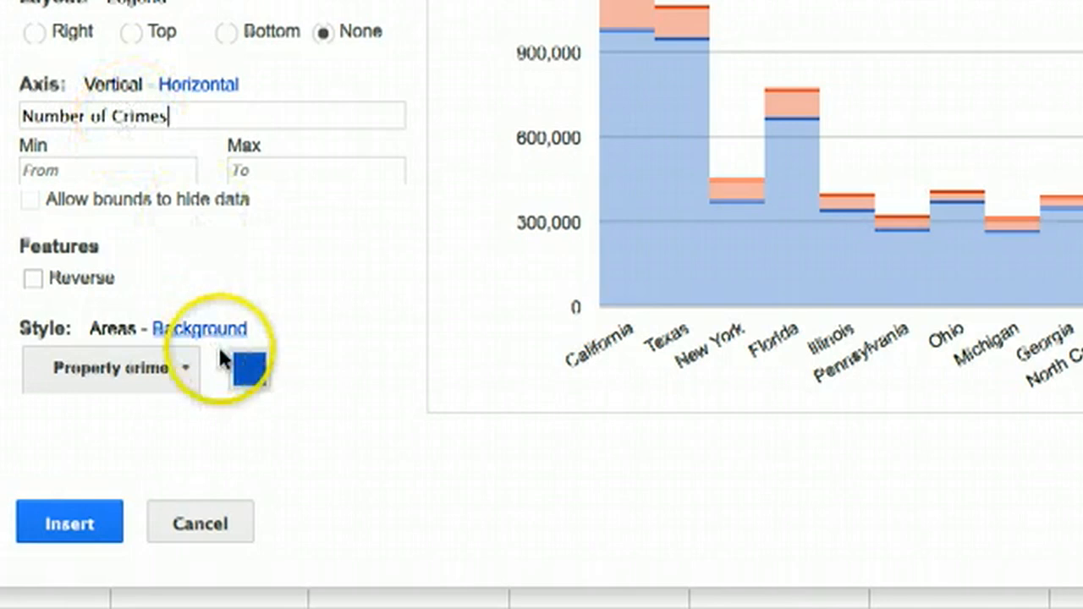
{"action": "left_click", "coordinate": [249, 368]}
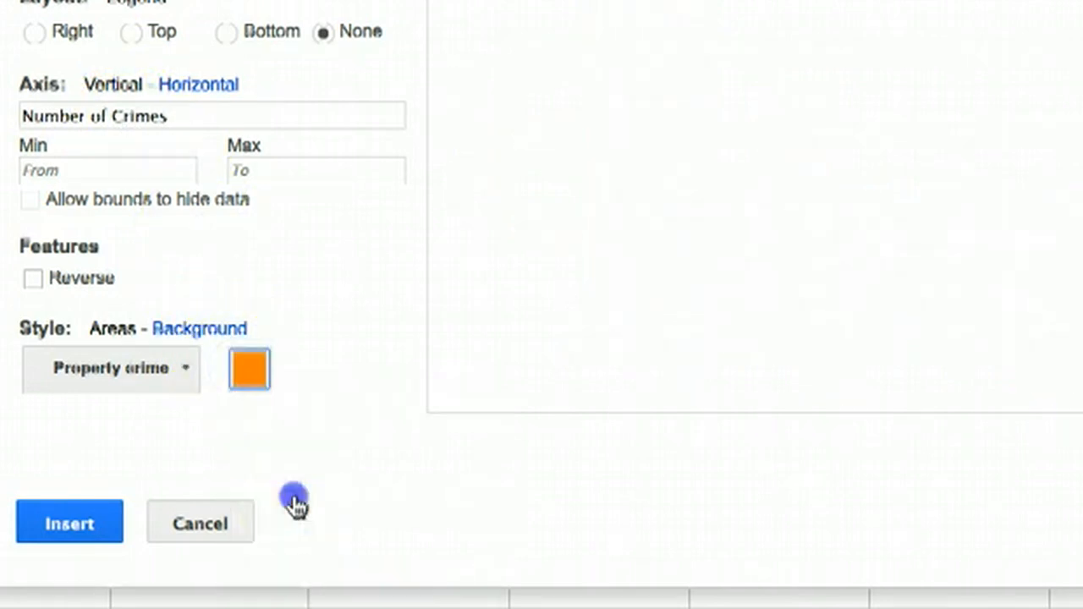
{"action": "left_click", "coordinate": [249, 369]}
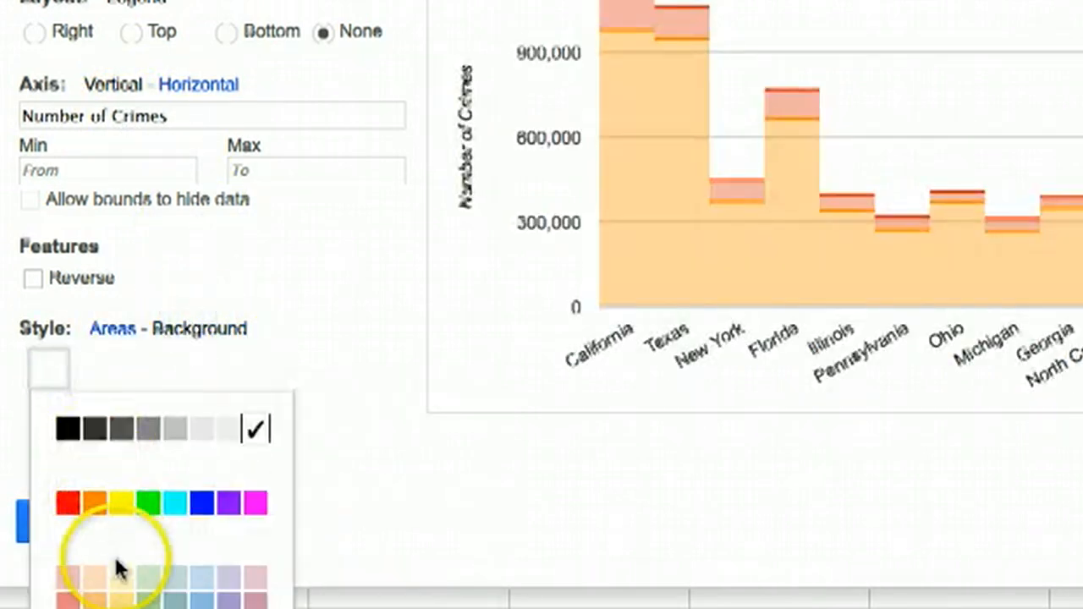
Step: Give the chart a pale yellow background, insert it, and bring up its publish embed code
{"action": "left_click", "coordinate": [94, 579]}
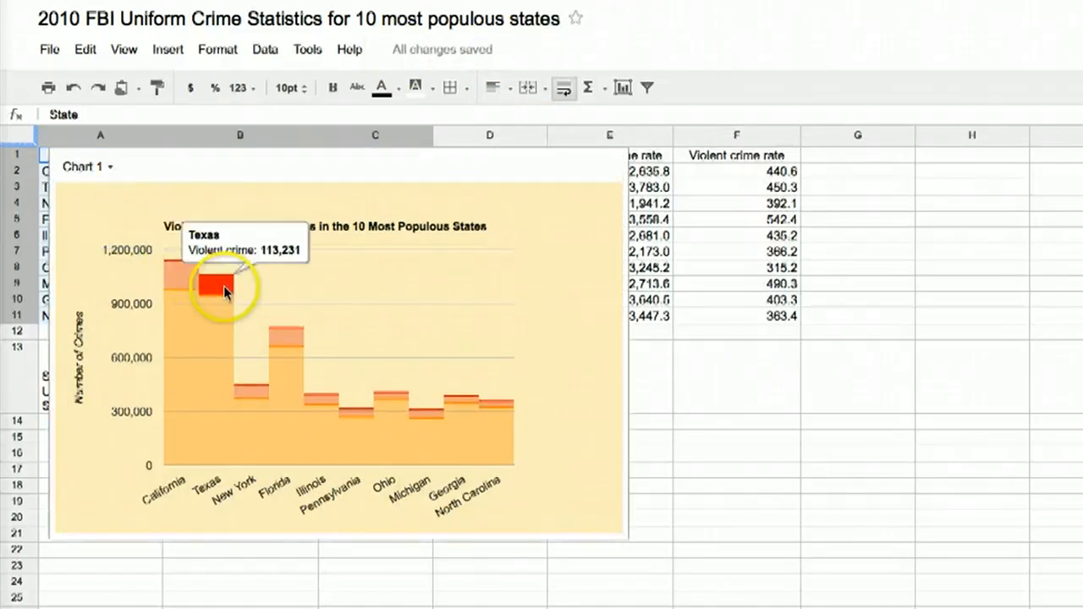
{"action": "mouse_move", "coordinate": [97, 178]}
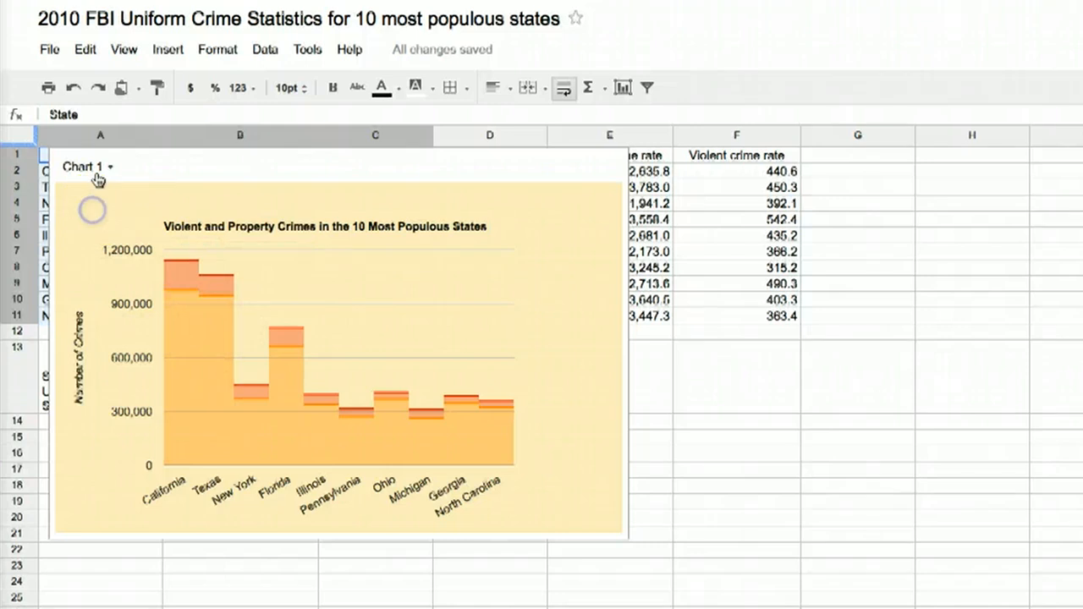
{"action": "left_click", "coordinate": [87, 166]}
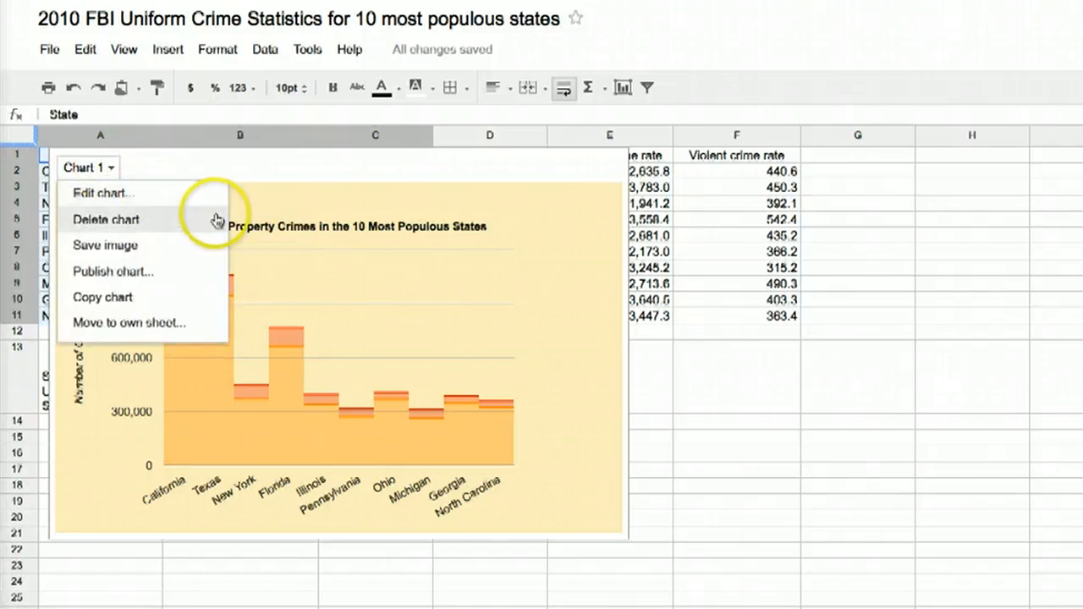
{"action": "mouse_move", "coordinate": [216, 267]}
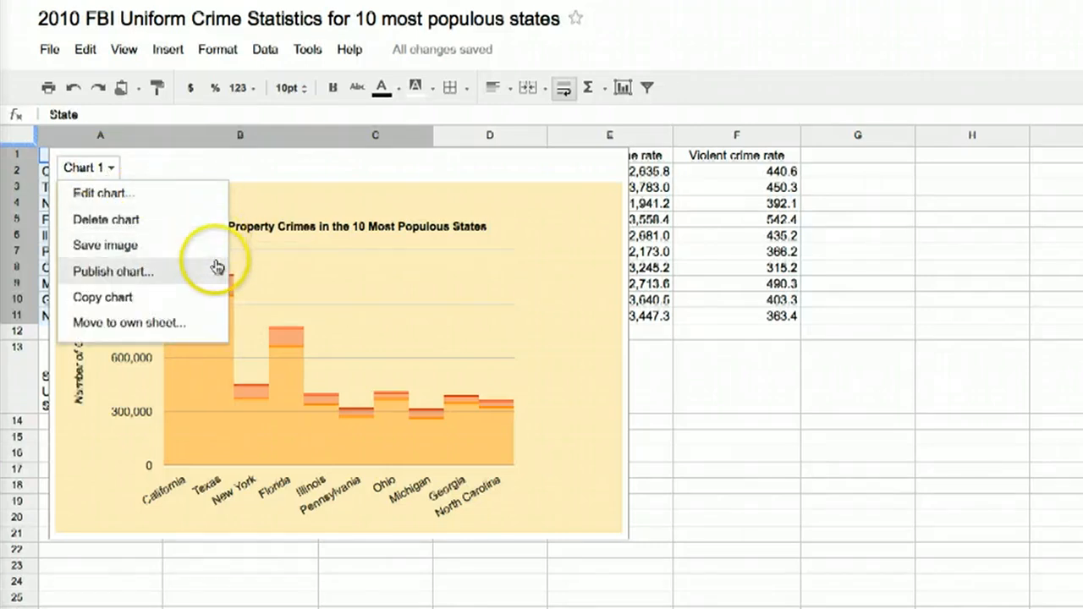
{"action": "mouse_move", "coordinate": [216, 321]}
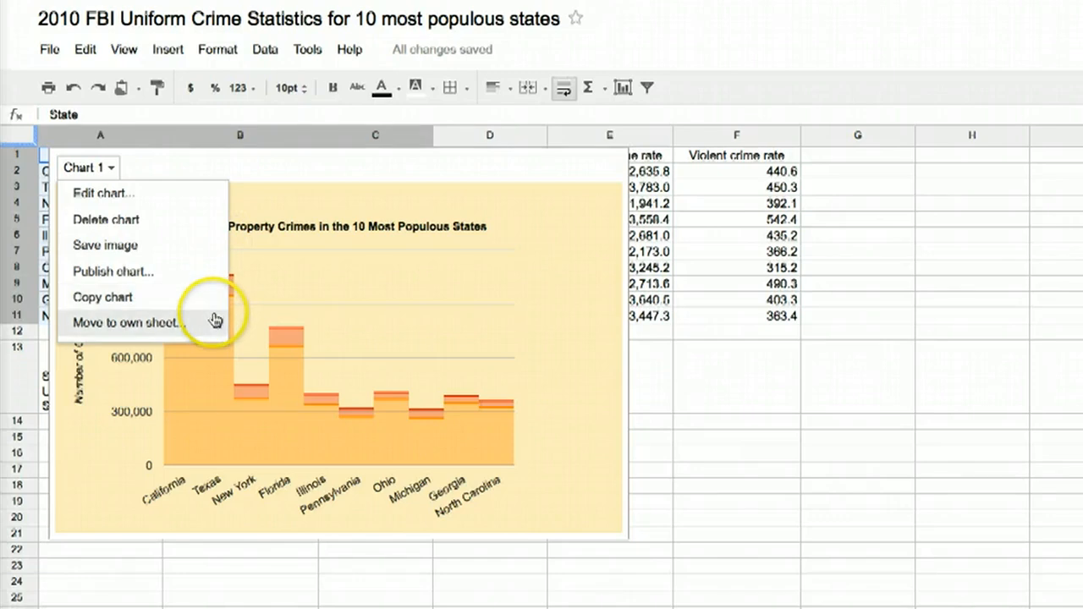
{"action": "left_click", "coordinate": [113, 271]}
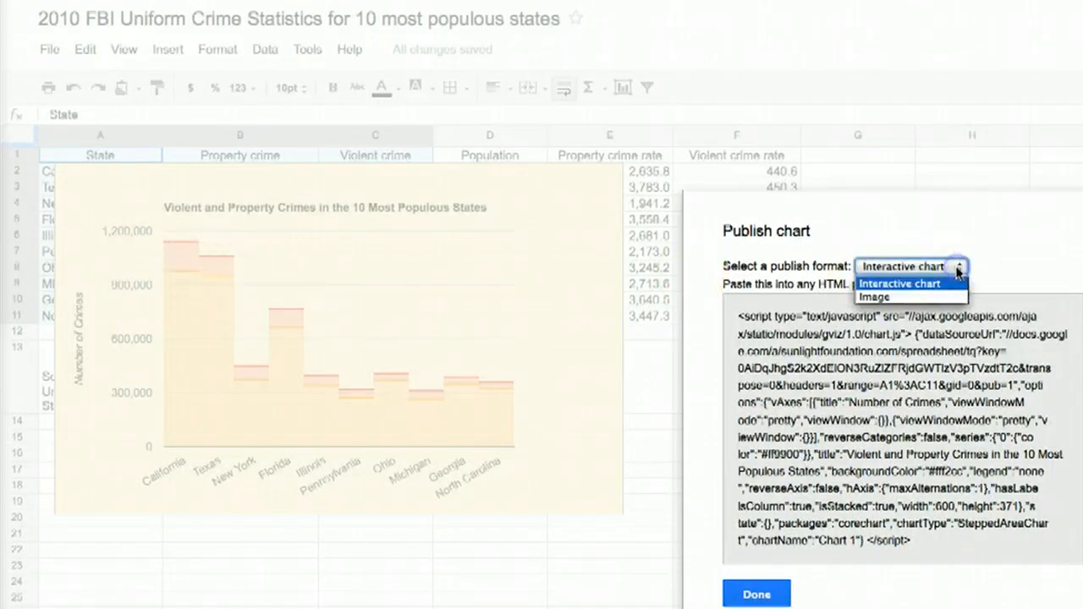
Step: Switch the publish format to Image and close the publishing window
{"action": "left_click", "coordinate": [874, 297]}
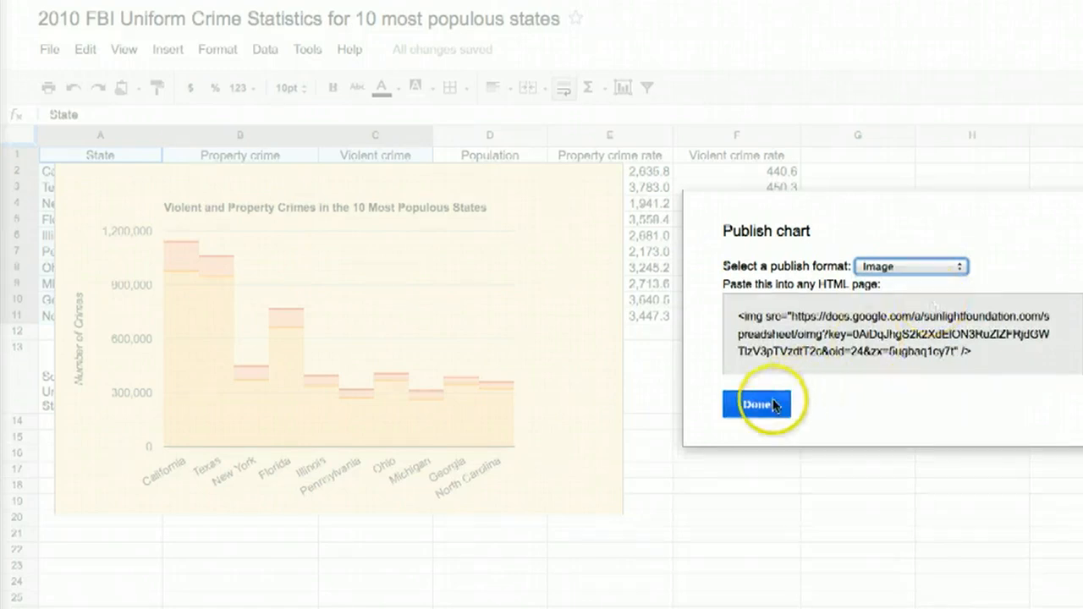
{"action": "left_click", "coordinate": [759, 404]}
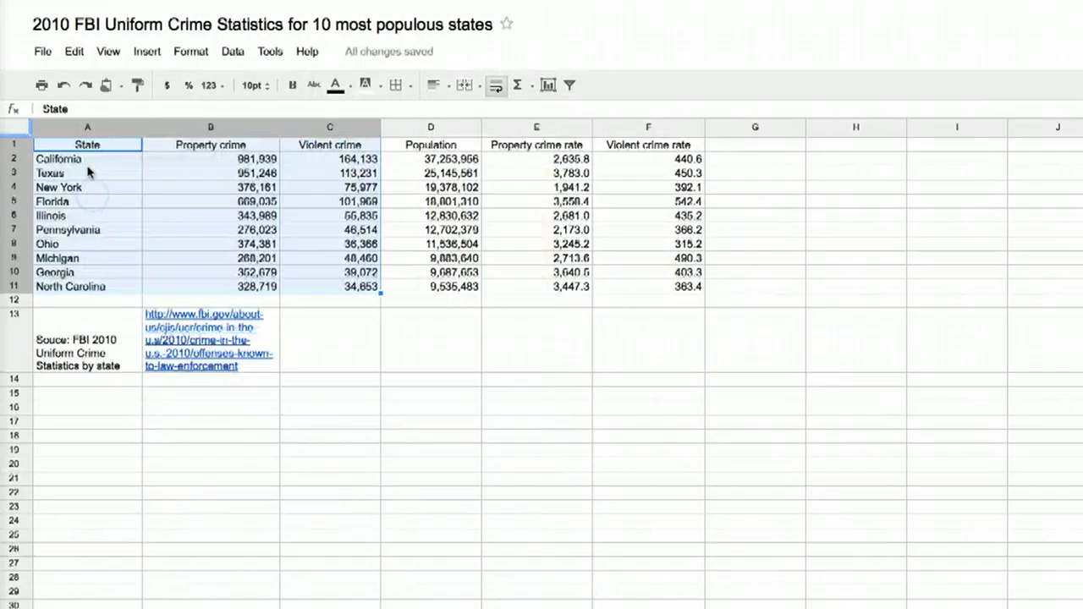
Step: Create a bar chart from ranges A1:A11 and E1:F11, the property and violent crime rates
{"action": "left_click", "coordinate": [88, 145]}
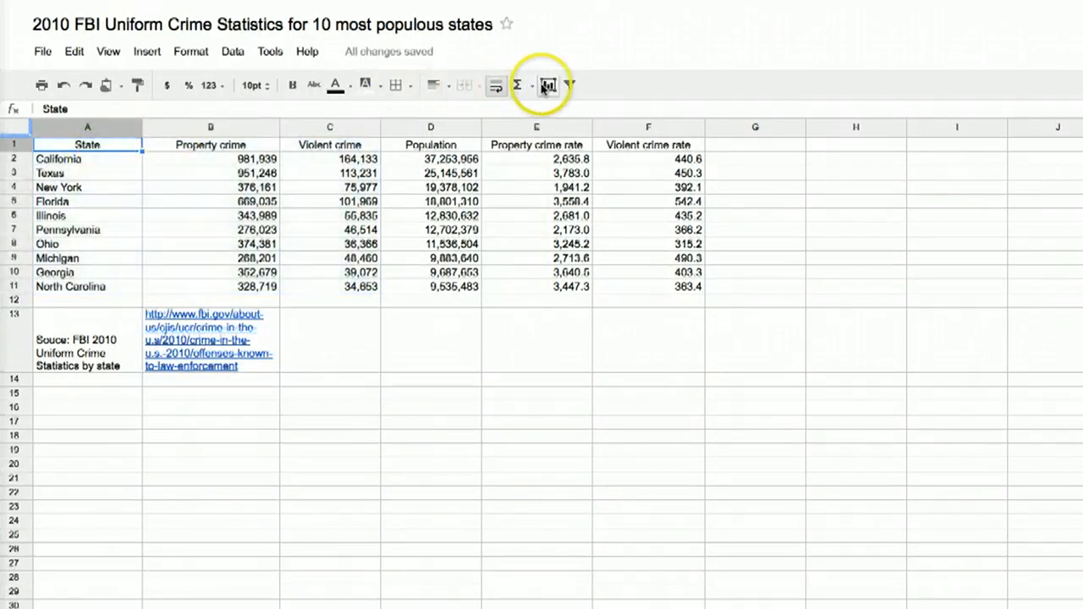
{"action": "left_click", "coordinate": [549, 84]}
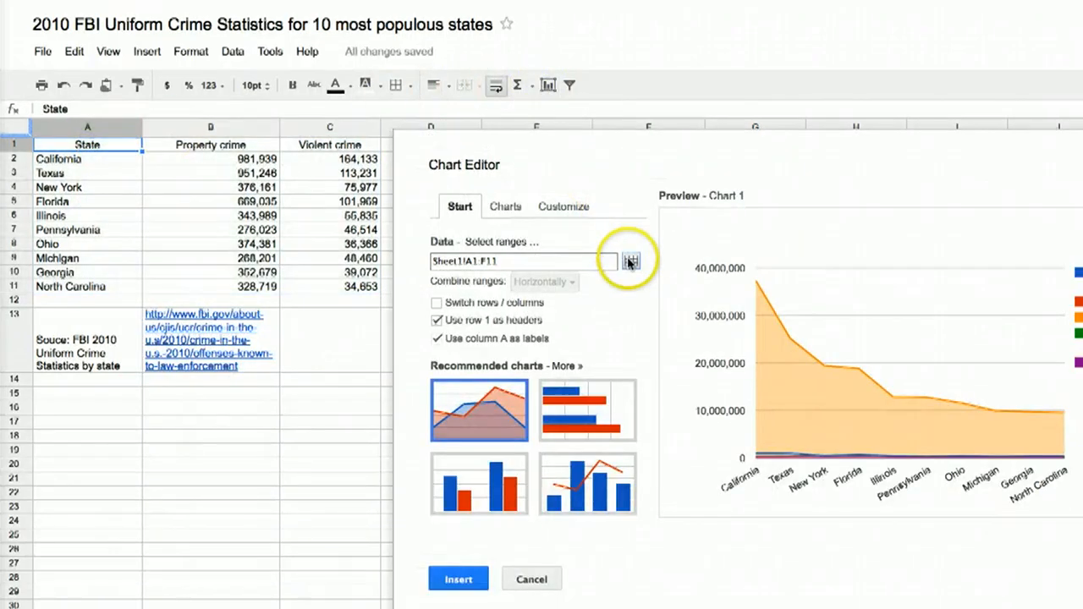
{"action": "left_click", "coordinate": [632, 260]}
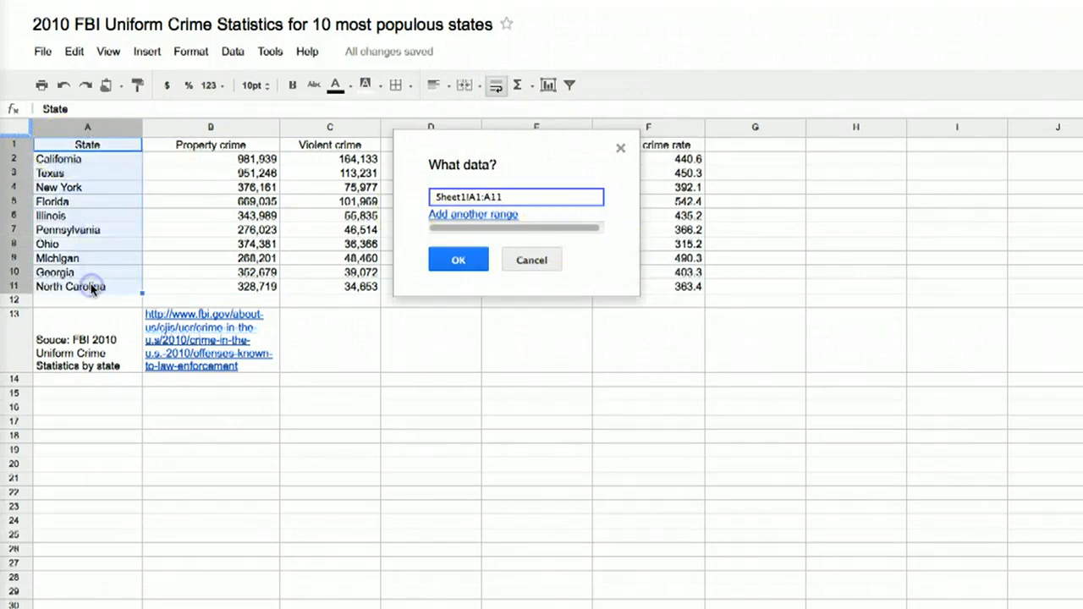
{"action": "left_click", "coordinate": [473, 214]}
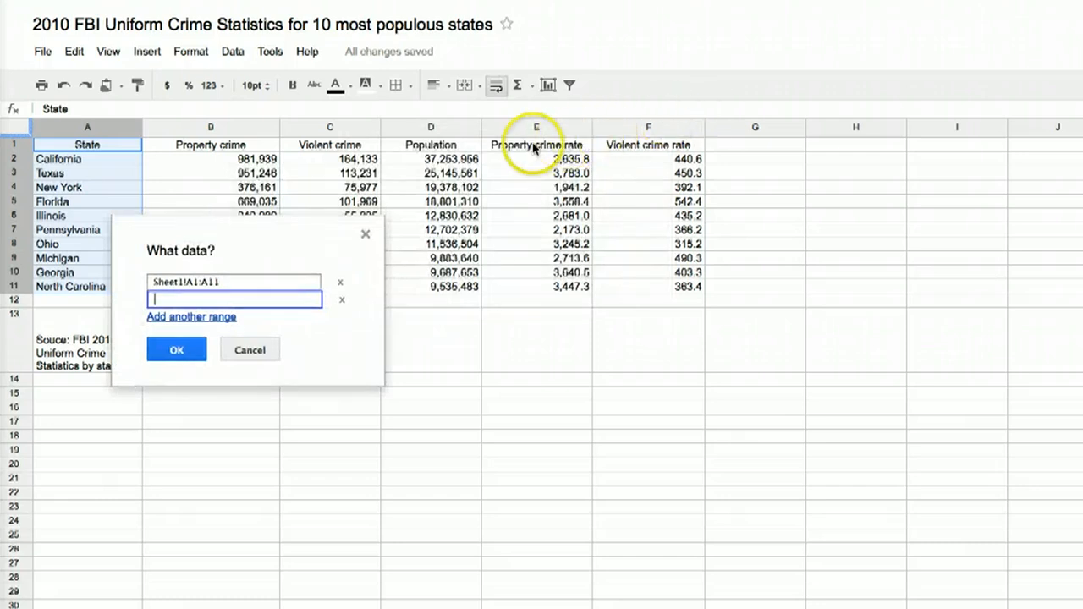
{"action": "left_click_drag", "start_coordinate": [536, 145], "coordinate": [648, 286]}
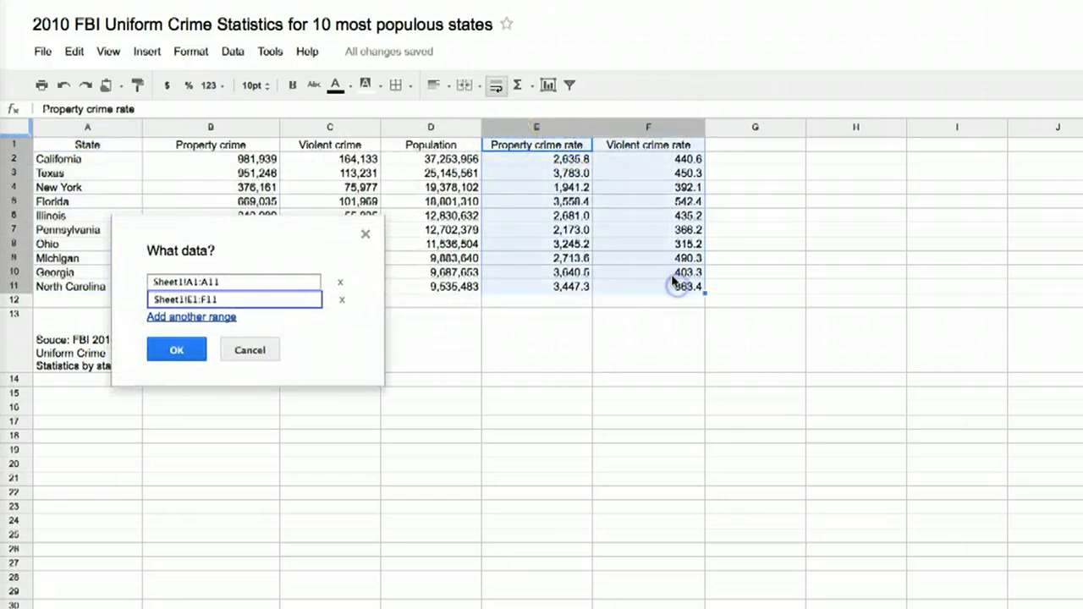
{"action": "left_click", "coordinate": [176, 349]}
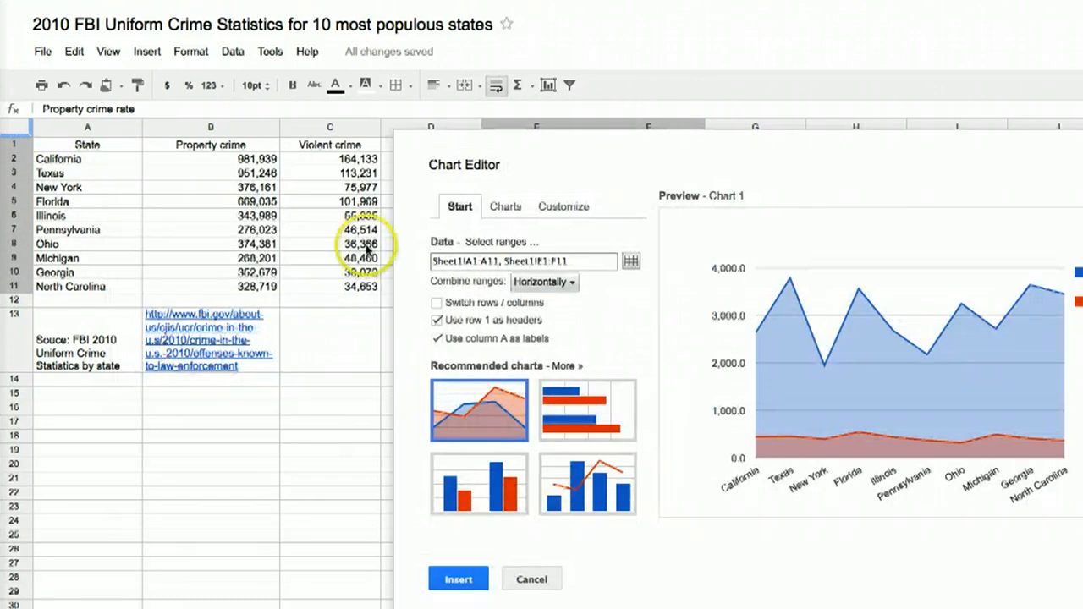
{"action": "left_click", "coordinate": [505, 207]}
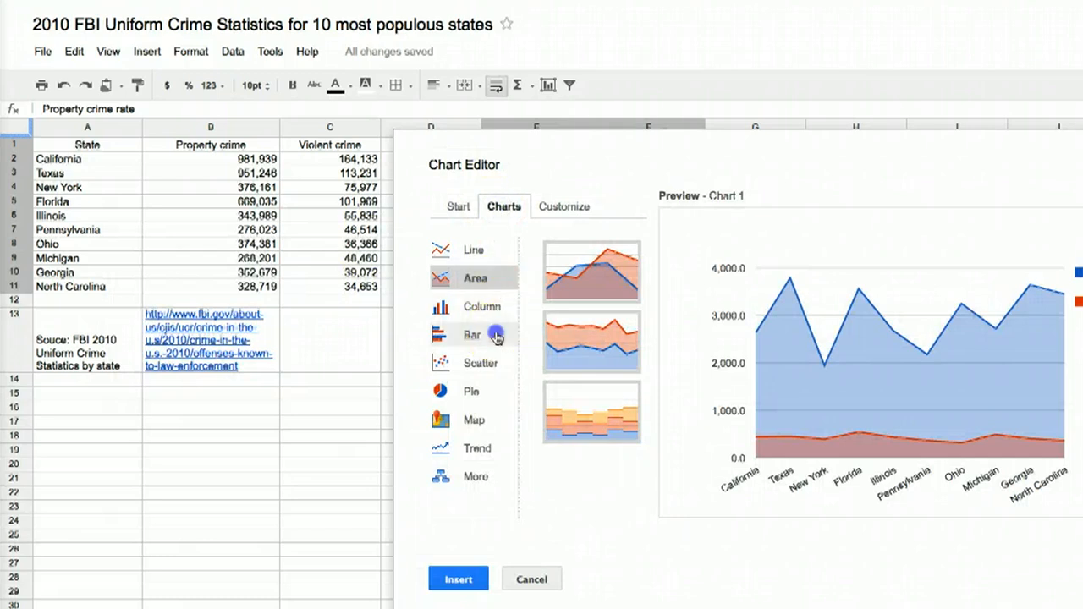
{"action": "left_click", "coordinate": [472, 334]}
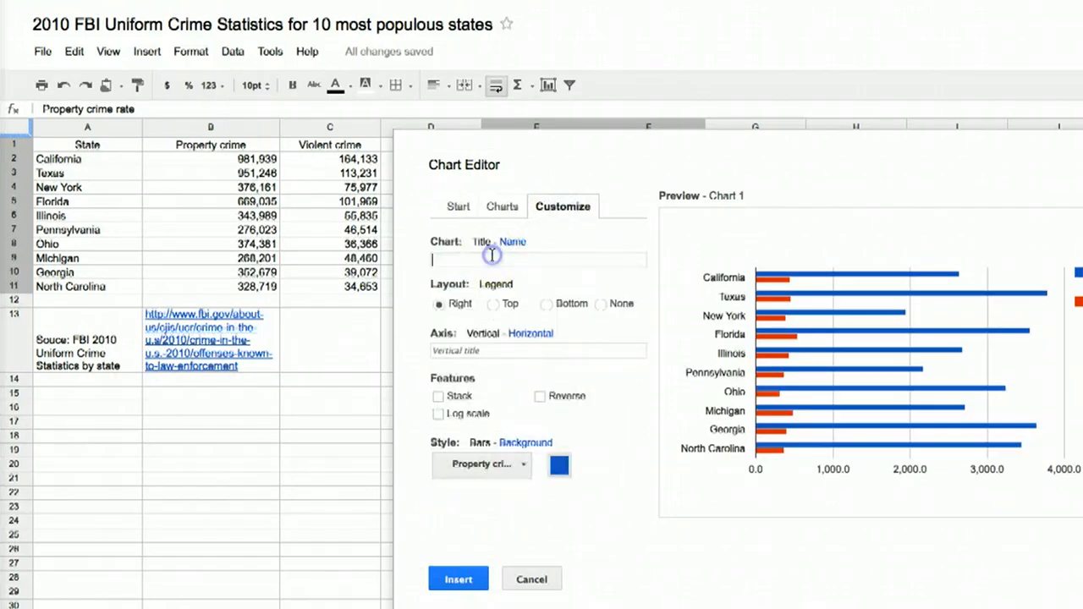
Step: Title the chart 'Rate of Crimes per 100,000 Residents' and put the legend at the bottom
{"action": "type", "text": "Rate of Cr"}
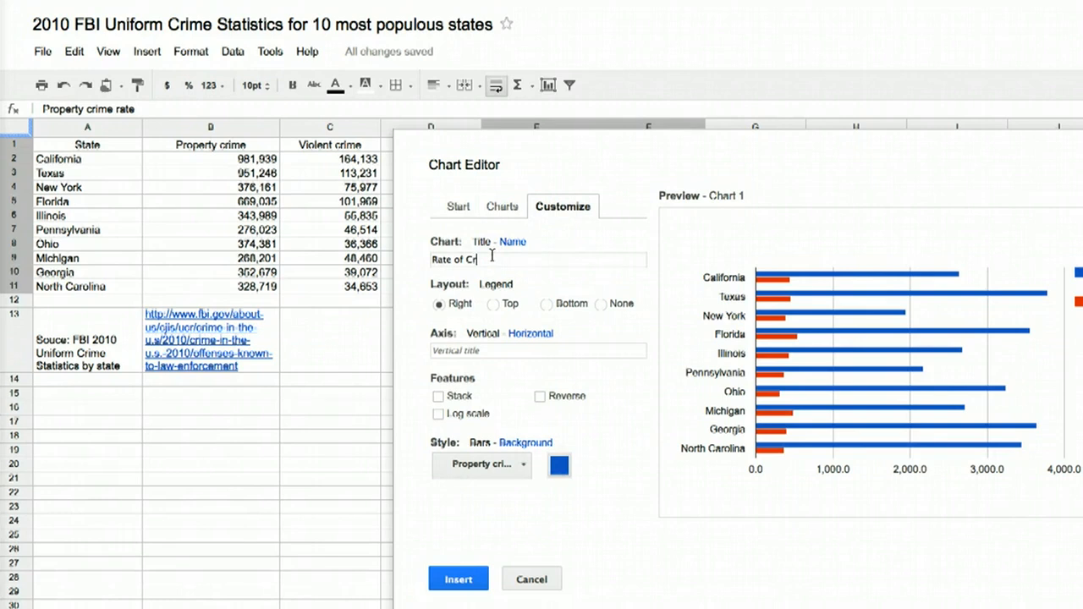
{"action": "type", "text": "imes per 1"}
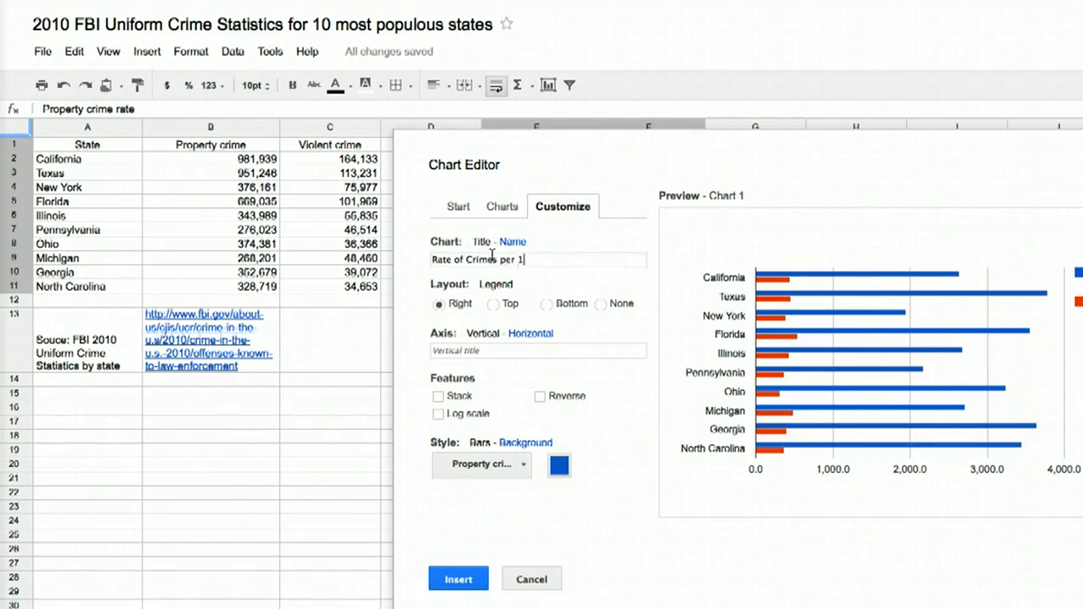
{"action": "type", "text": "00,000 Re"}
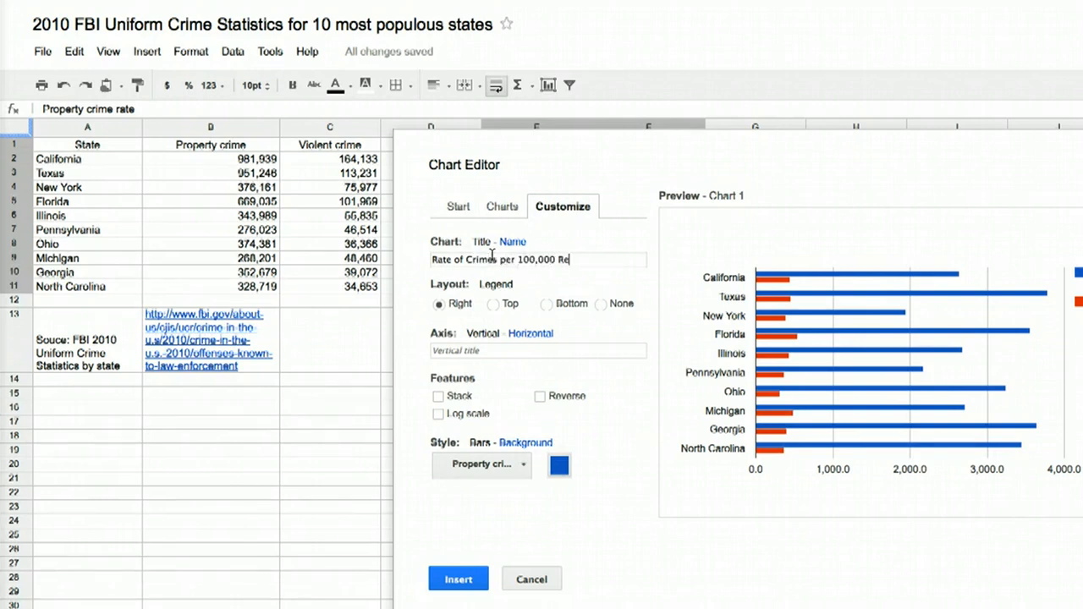
{"action": "type", "text": "sidents"}
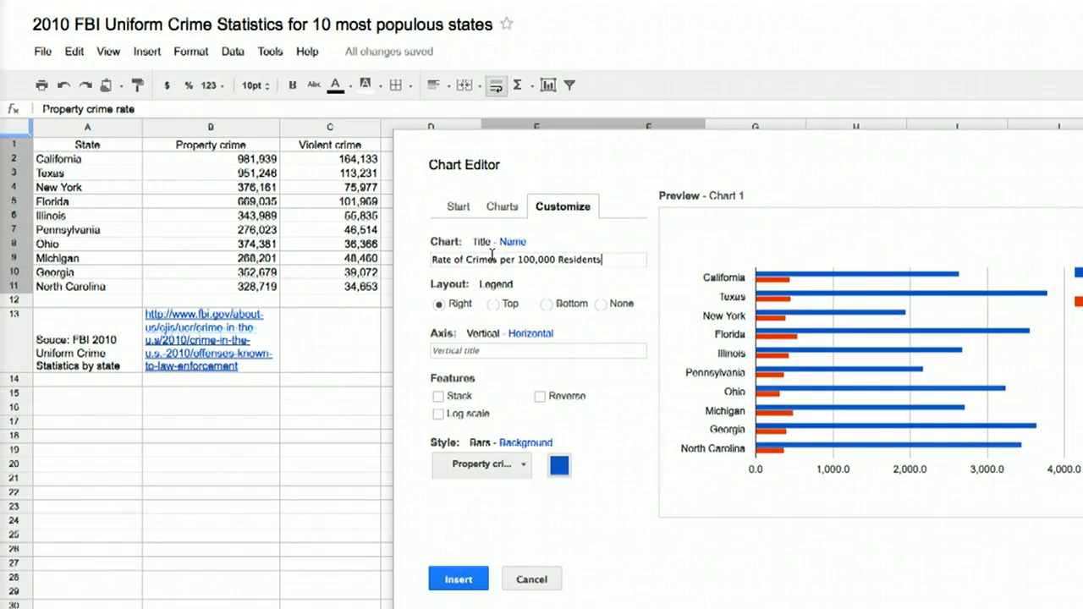
{"action": "left_click", "coordinate": [547, 304]}
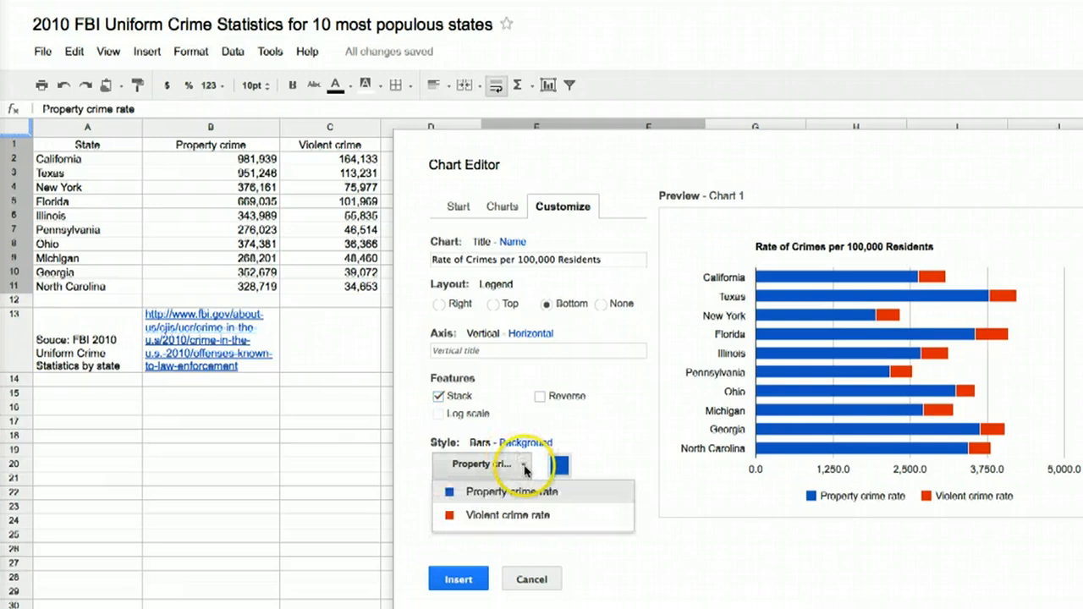
Step: Choose a new colour for the property crime rate bars
{"action": "left_click", "coordinate": [558, 465]}
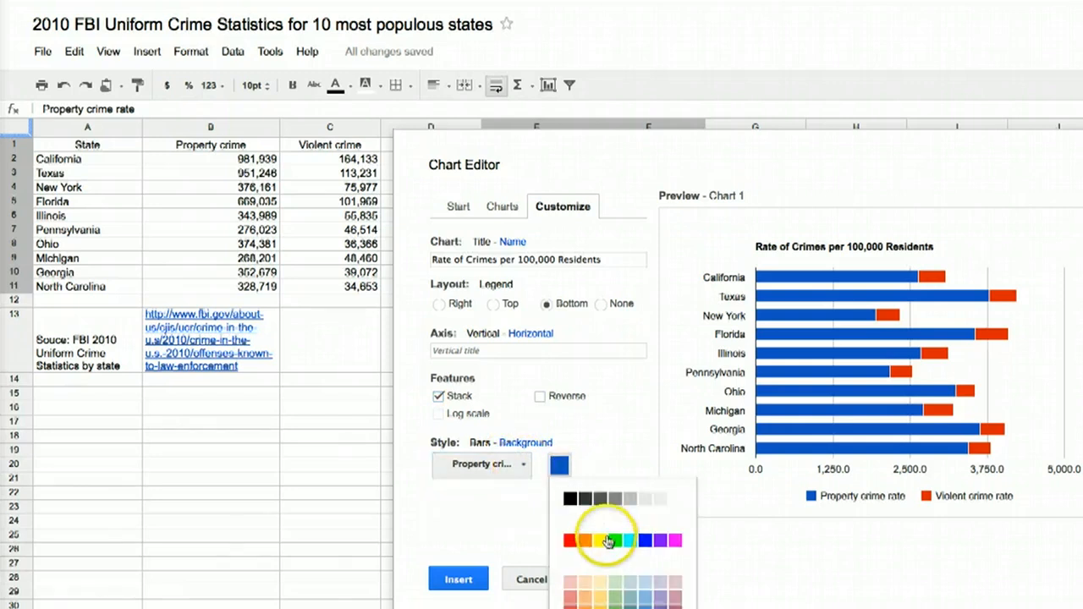
{"action": "left_click", "coordinate": [458, 579]}
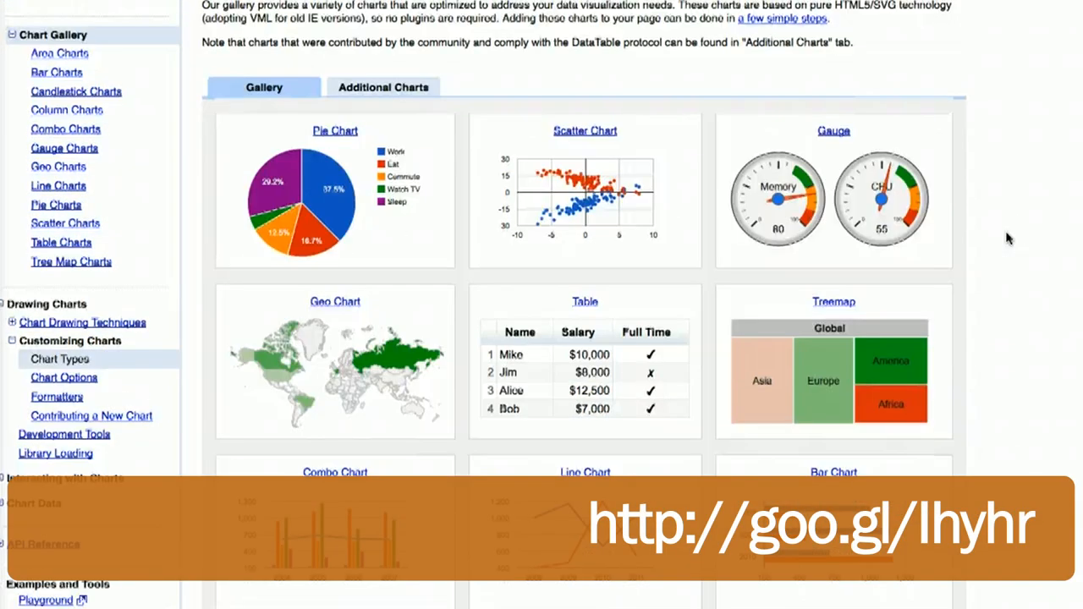
{"action": "scroll", "scroll_direction": "down", "scroll_amount": 3}
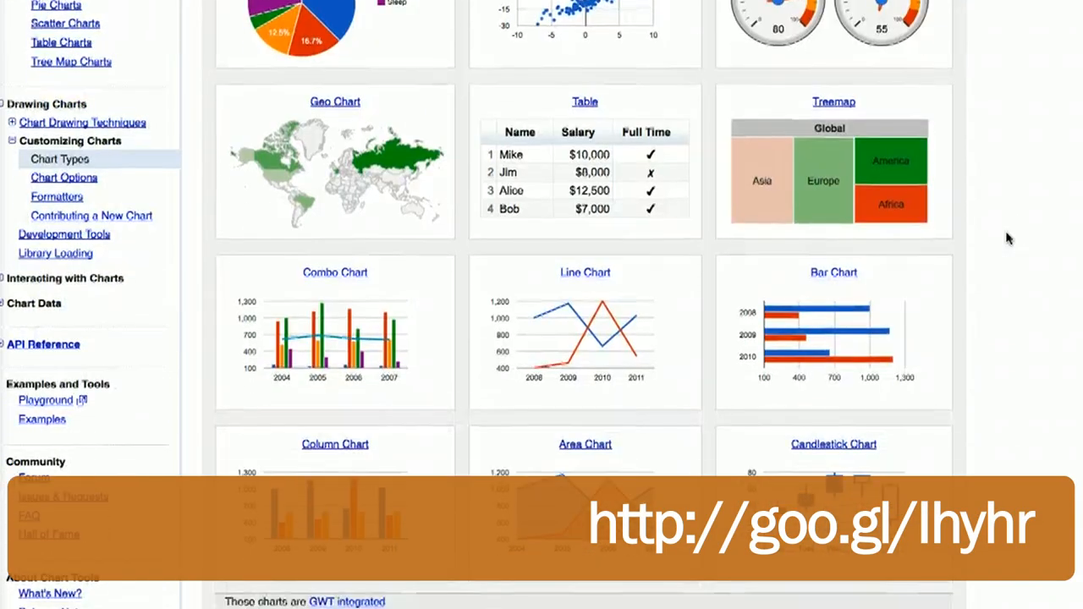